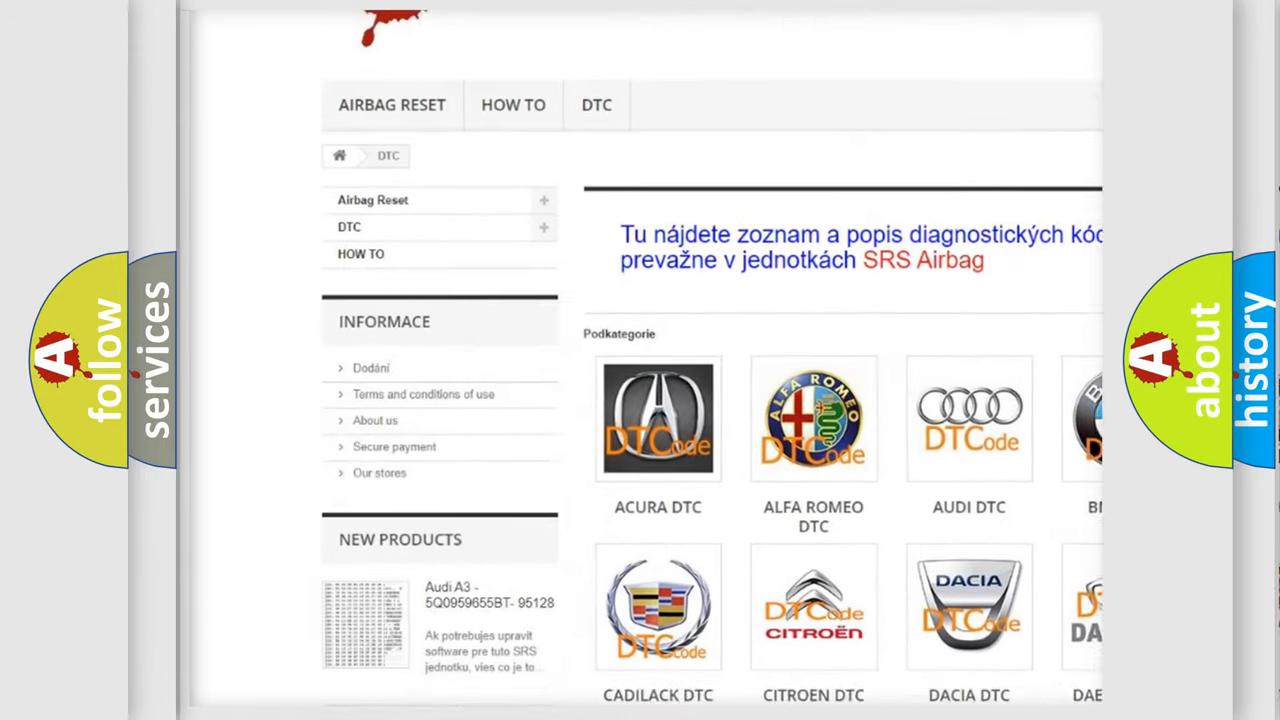
{"action": "scroll", "scroll_direction": "down", "scroll_amount": 3}
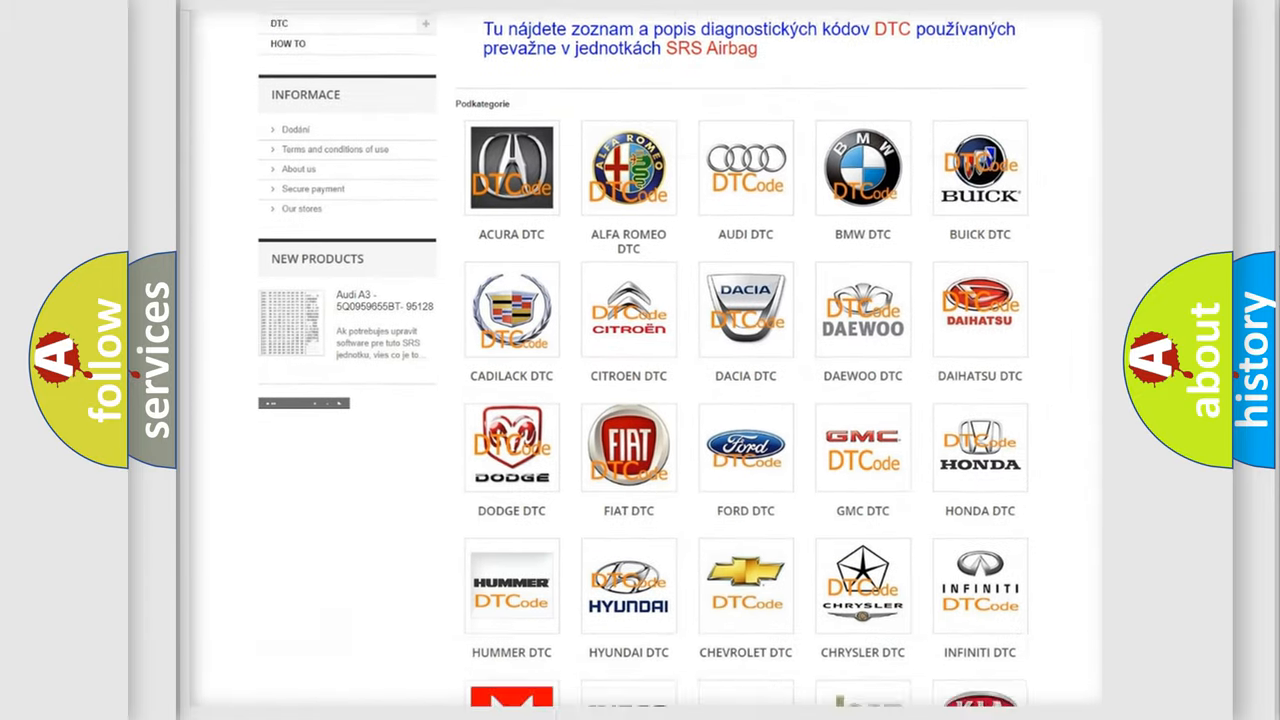
{"action": "scroll", "scroll_direction": "down", "scroll_amount": 3}
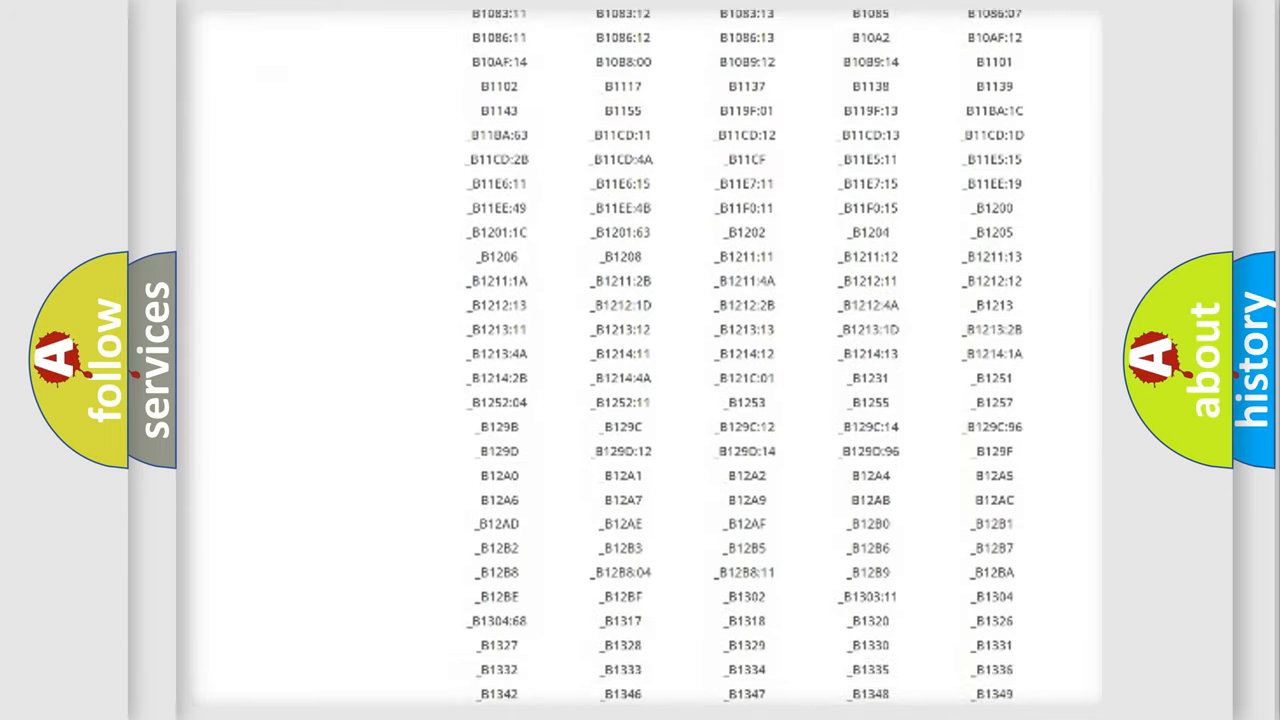
{"action": "scroll", "scroll_direction": "down", "scroll_amount": 3}
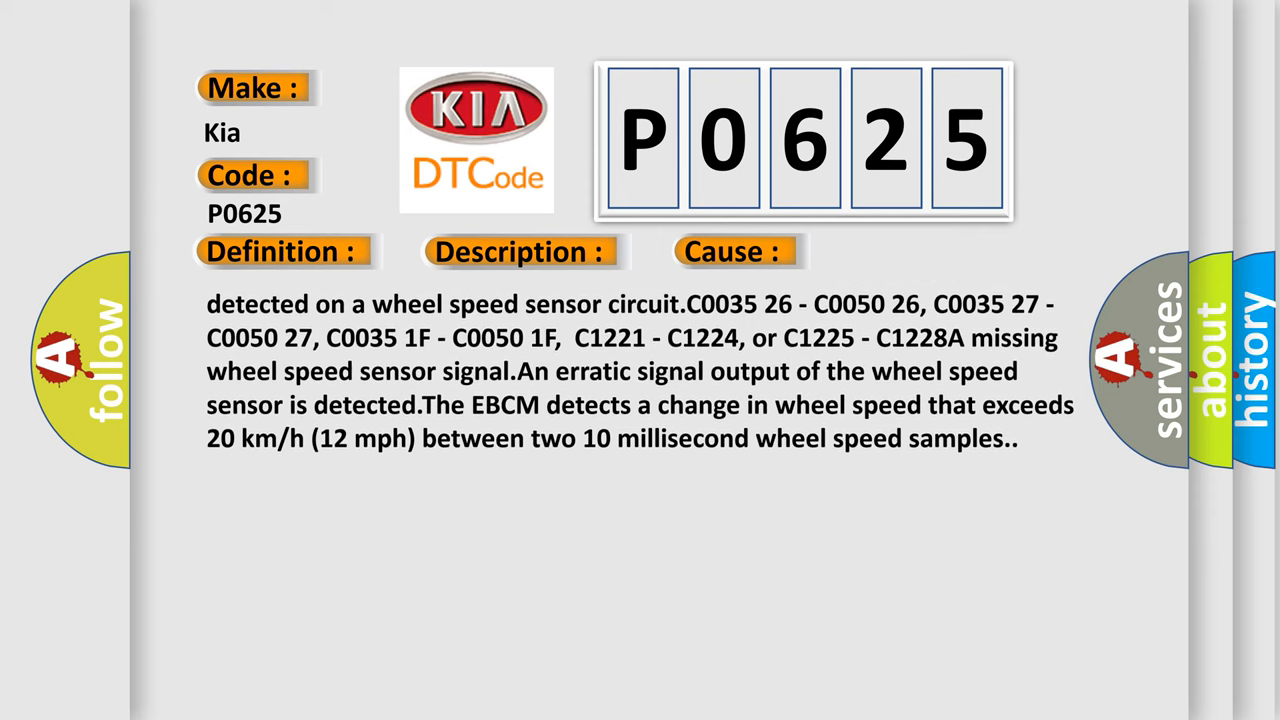
{"action": "scroll", "scroll_direction": "down", "scroll_amount": 3}
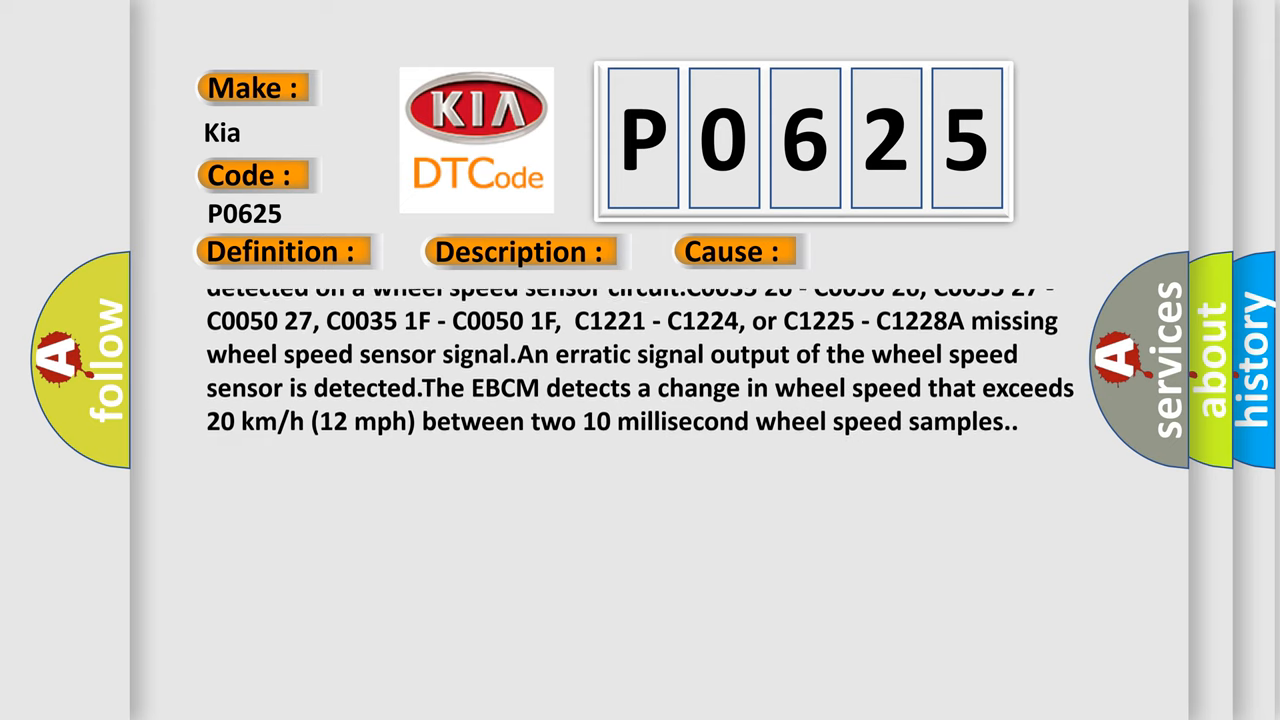